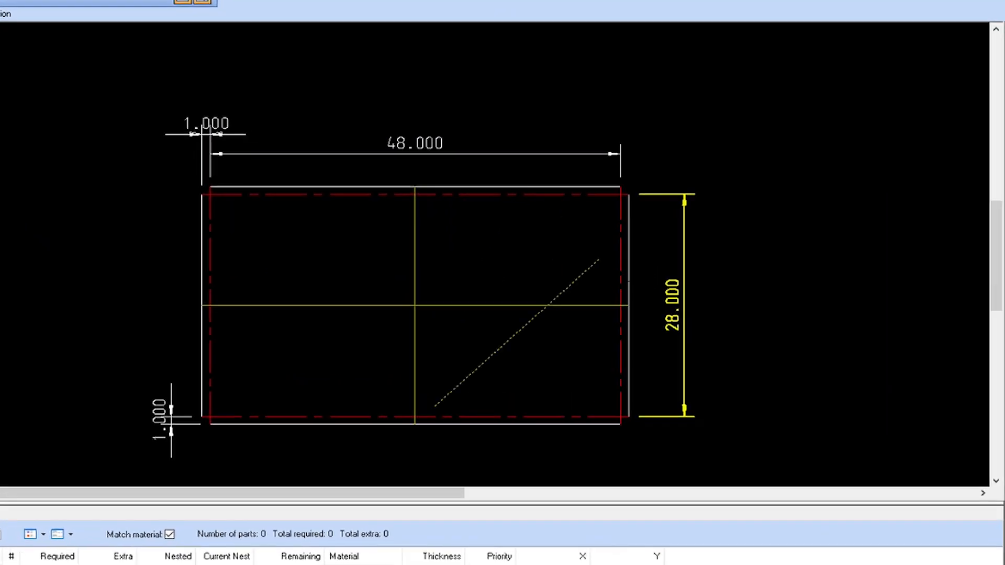
Change the 28.000 height dimension value to 31
double_click(672, 300)
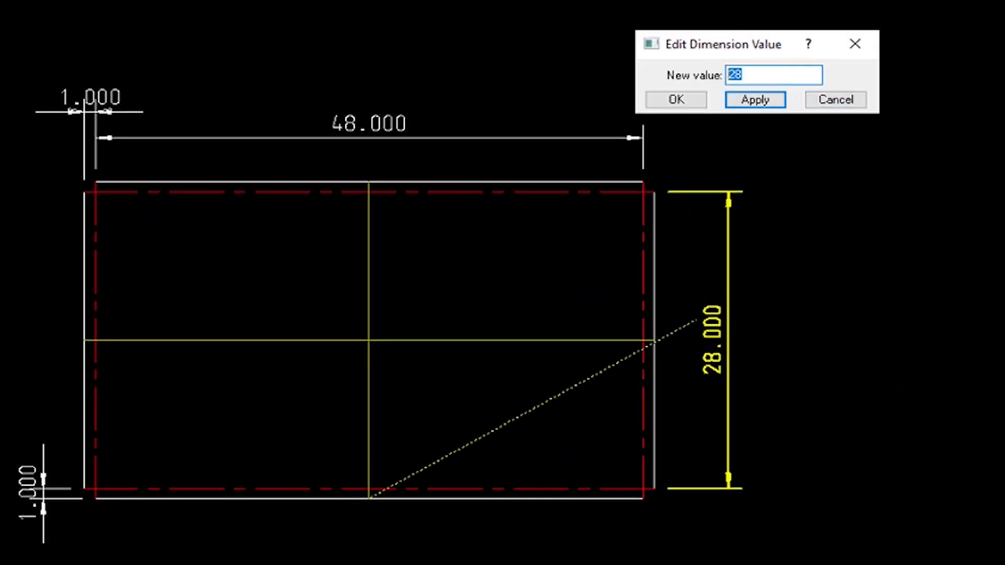
type("31")
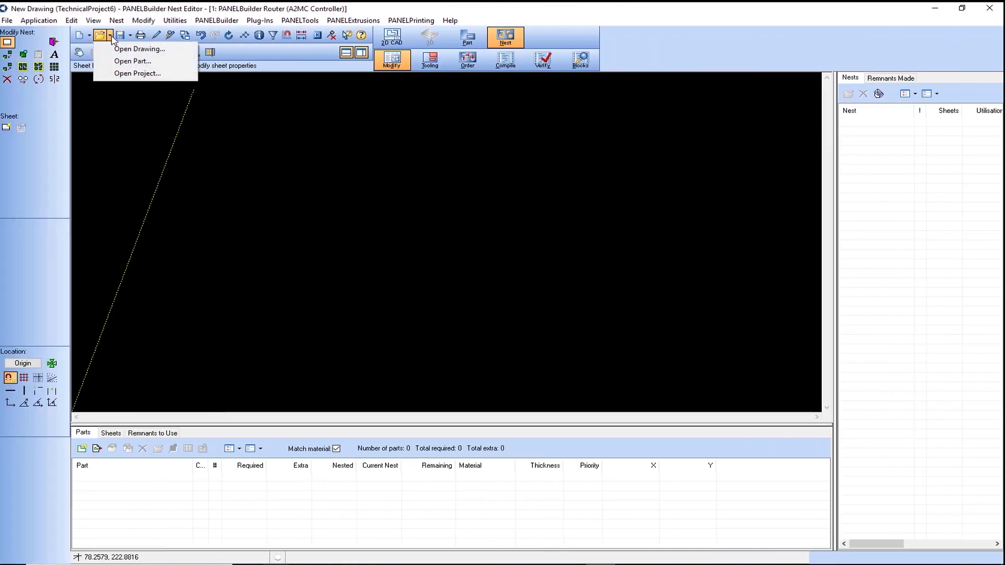
Open the 'Splitter Test RW - Multi.dxf' drawing and bring up its part import list
left_click(140, 49)
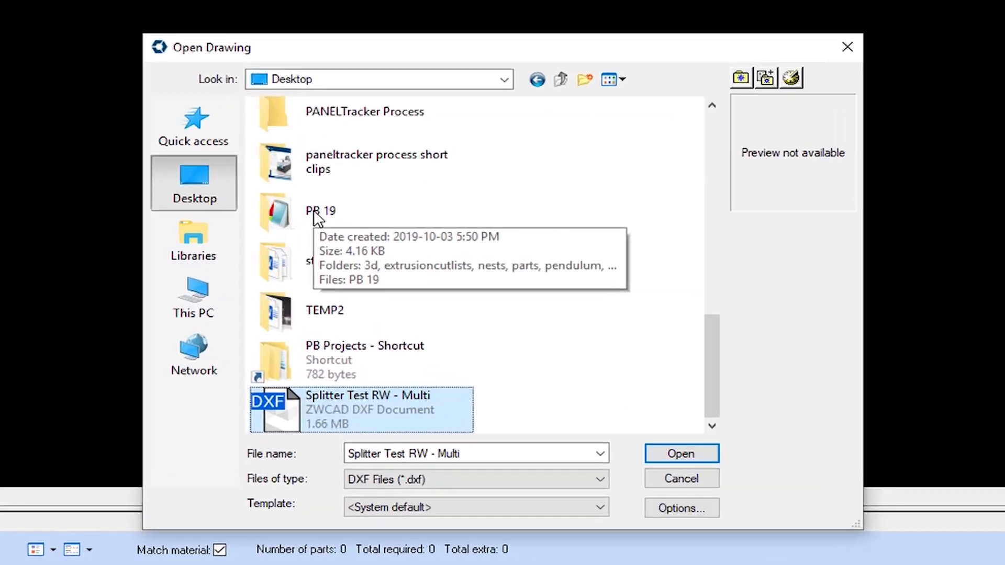
left_click(681, 453)
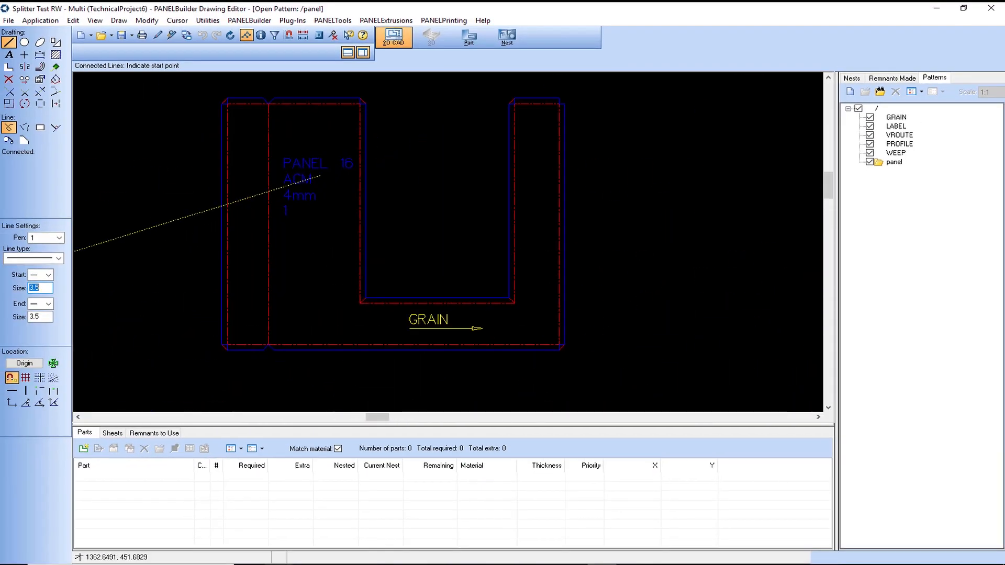
mouse_move(877, 166)
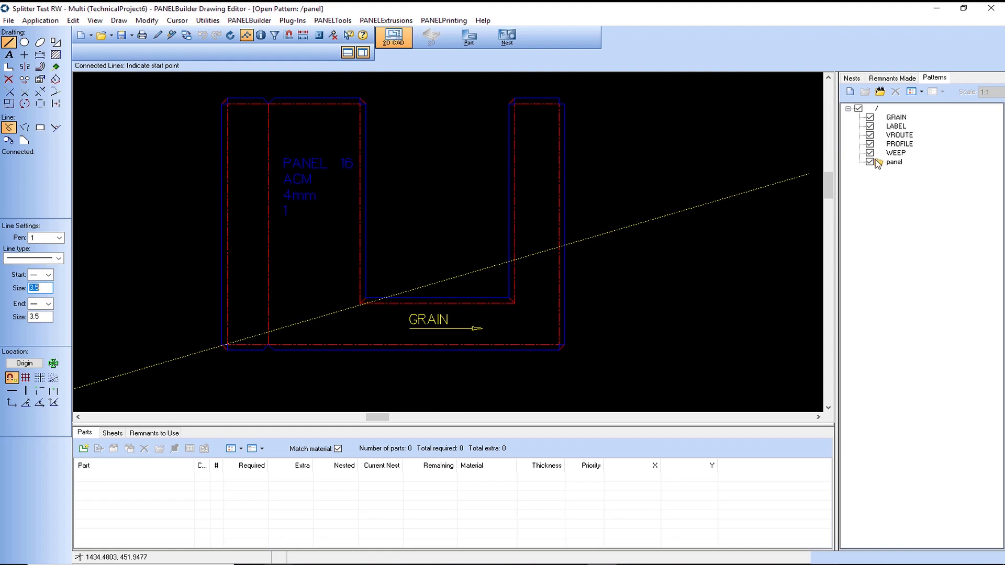
left_click(332, 20)
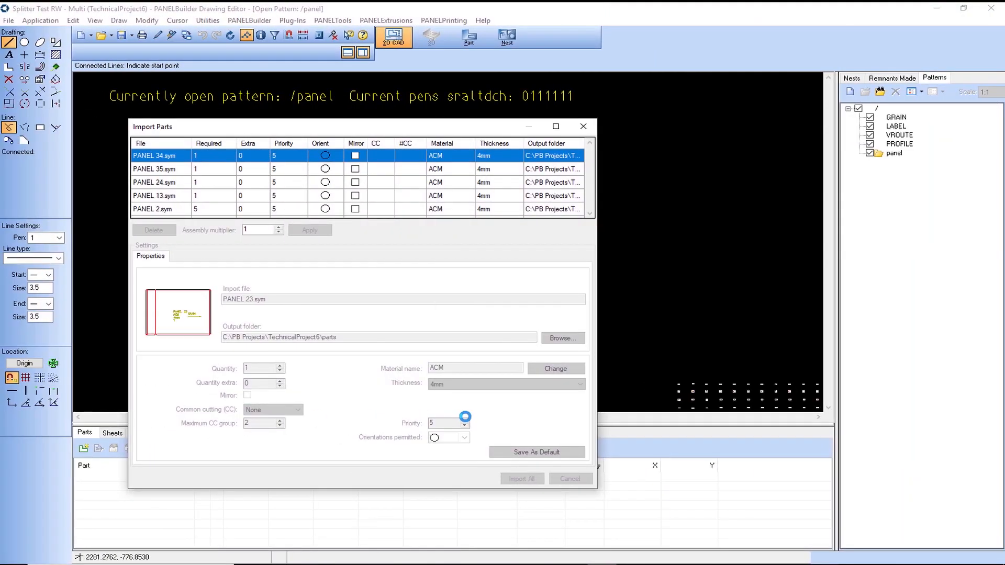
Import all listed panels as ACM 4mm parts for nesting
left_click(555, 126)
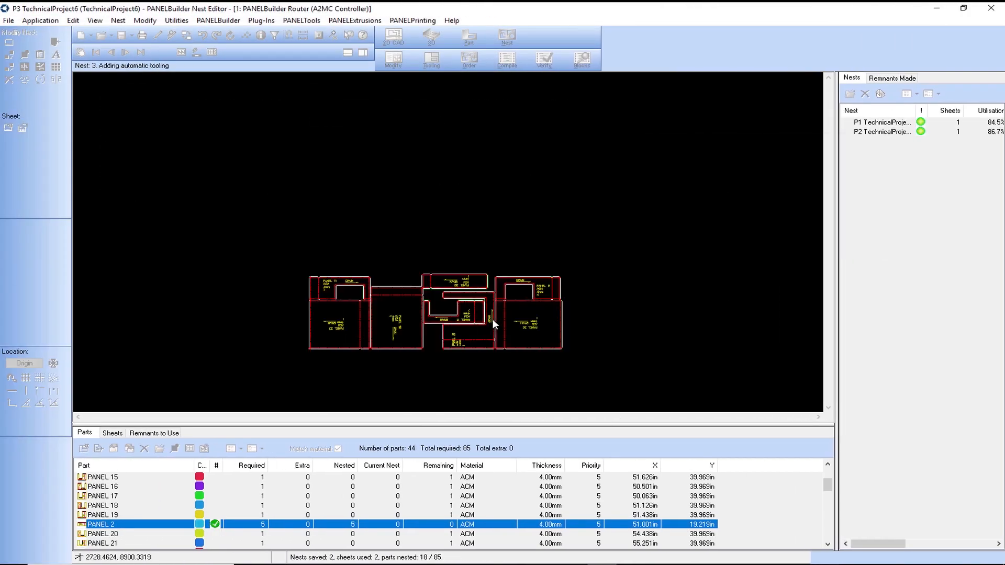
Start a new empty nest drawing, replacing the nested project
left_click(506, 60)
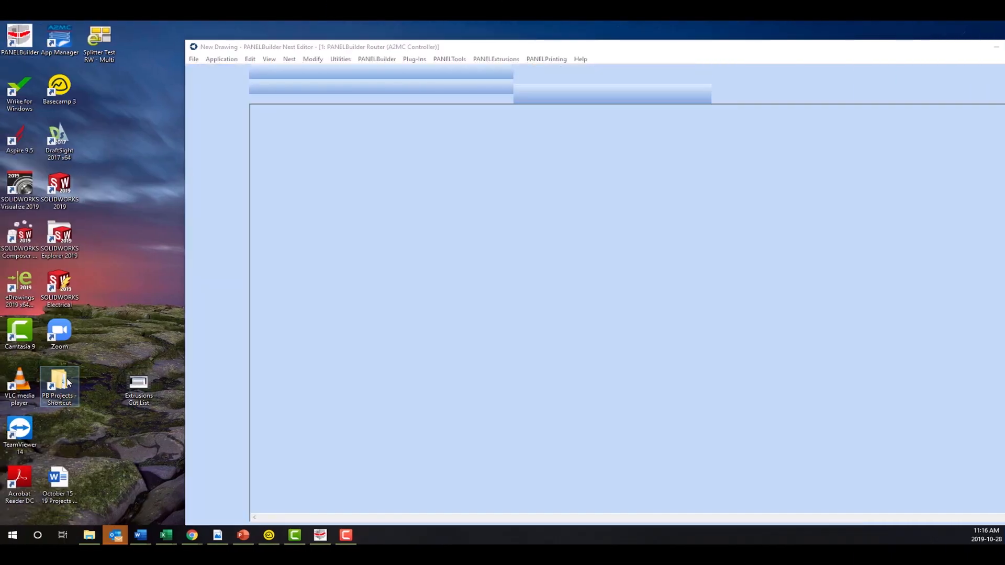
Browse PB Projects > TechnicalProject11 and open the 0001111-horiz1 part file
double_click(59, 385)
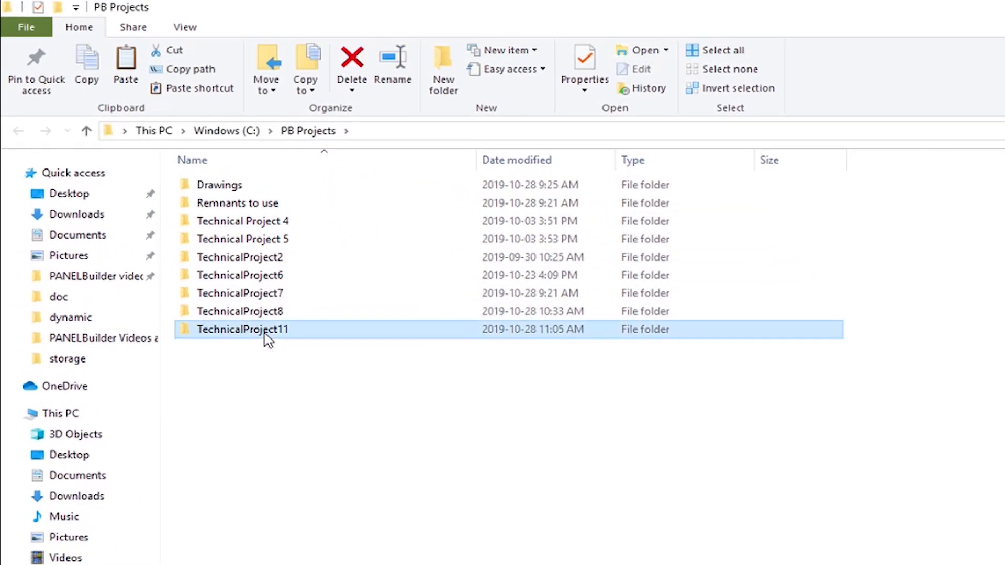
double_click(243, 329)
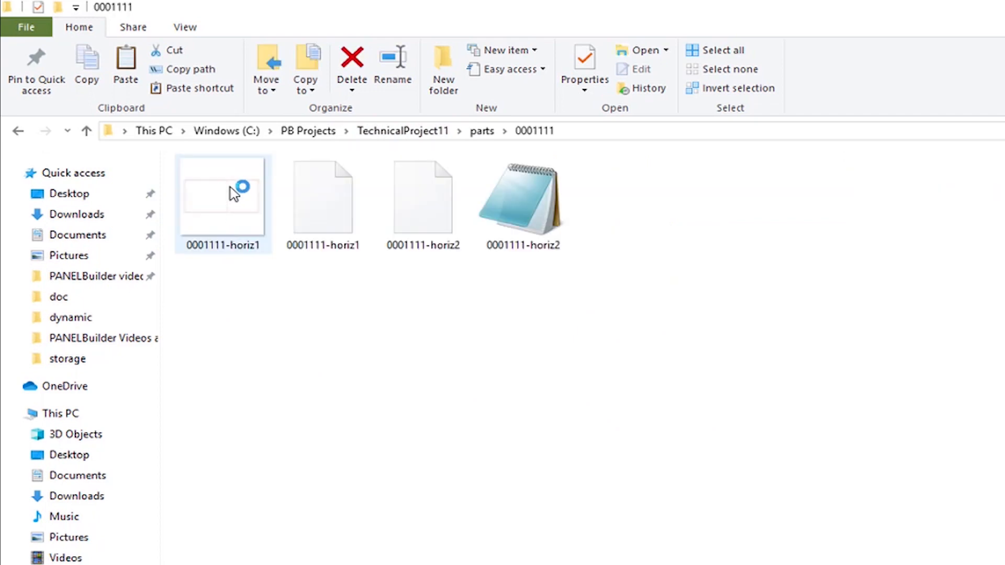
left_click(482, 130)
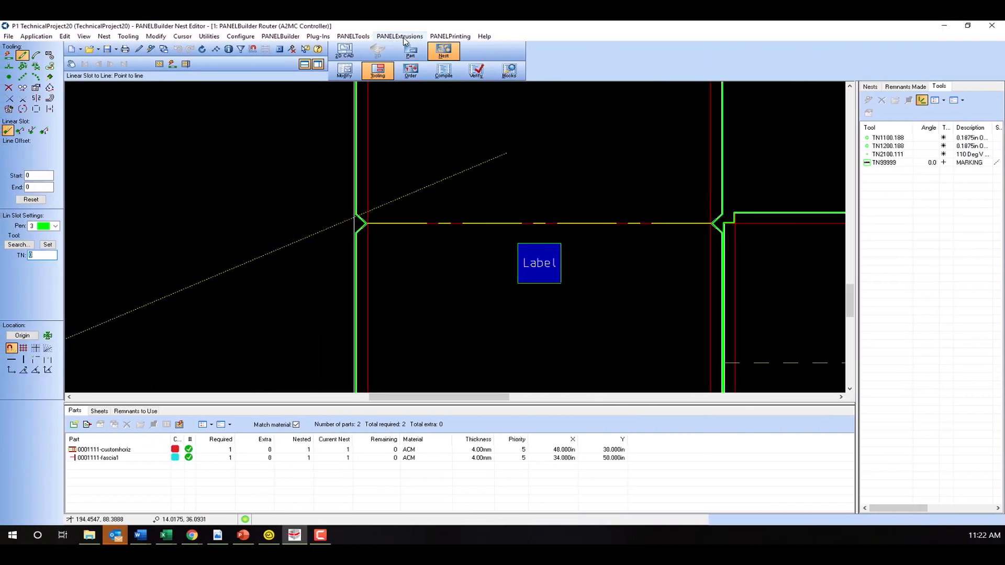
Open the PANELPrinting Settings to view the template1 label positions
left_click(450, 36)
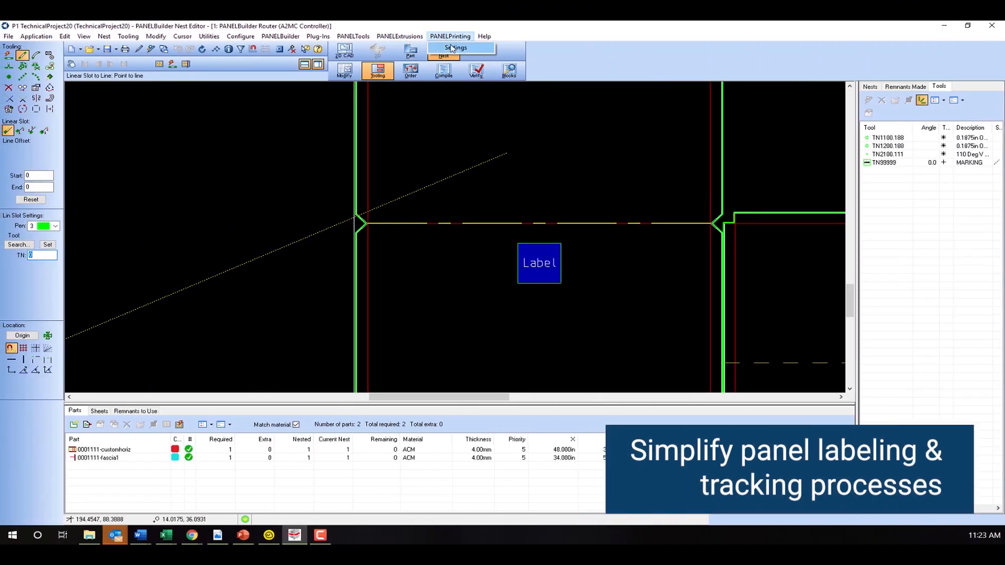
left_click(456, 48)
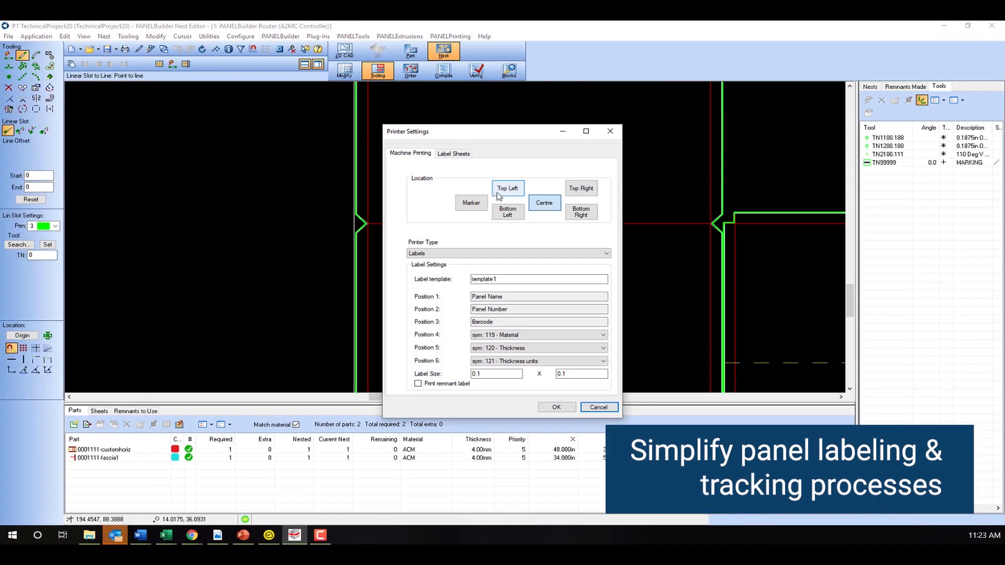